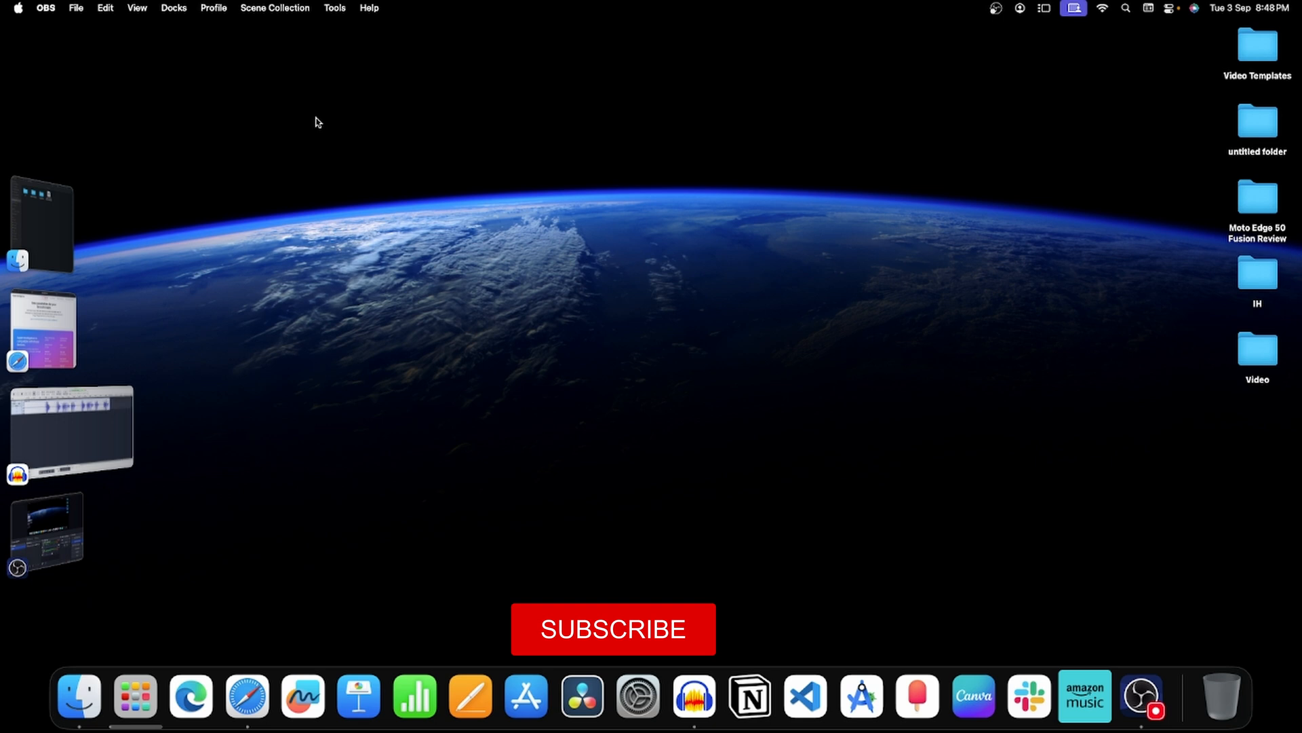
Find System Settings by searching "system" in Launchpad and launch it
{"action": "left_click", "coordinate": [612, 629]}
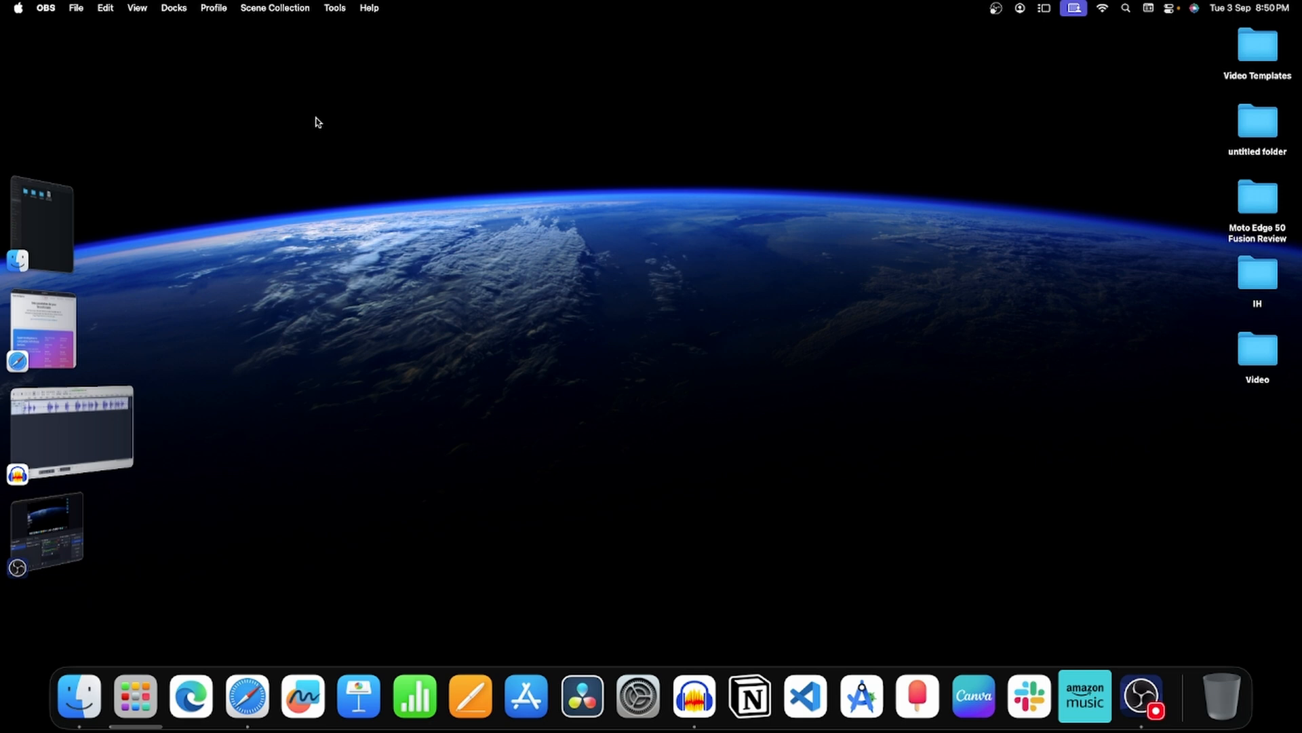
{"action": "mouse_move", "coordinate": [504, 282]}
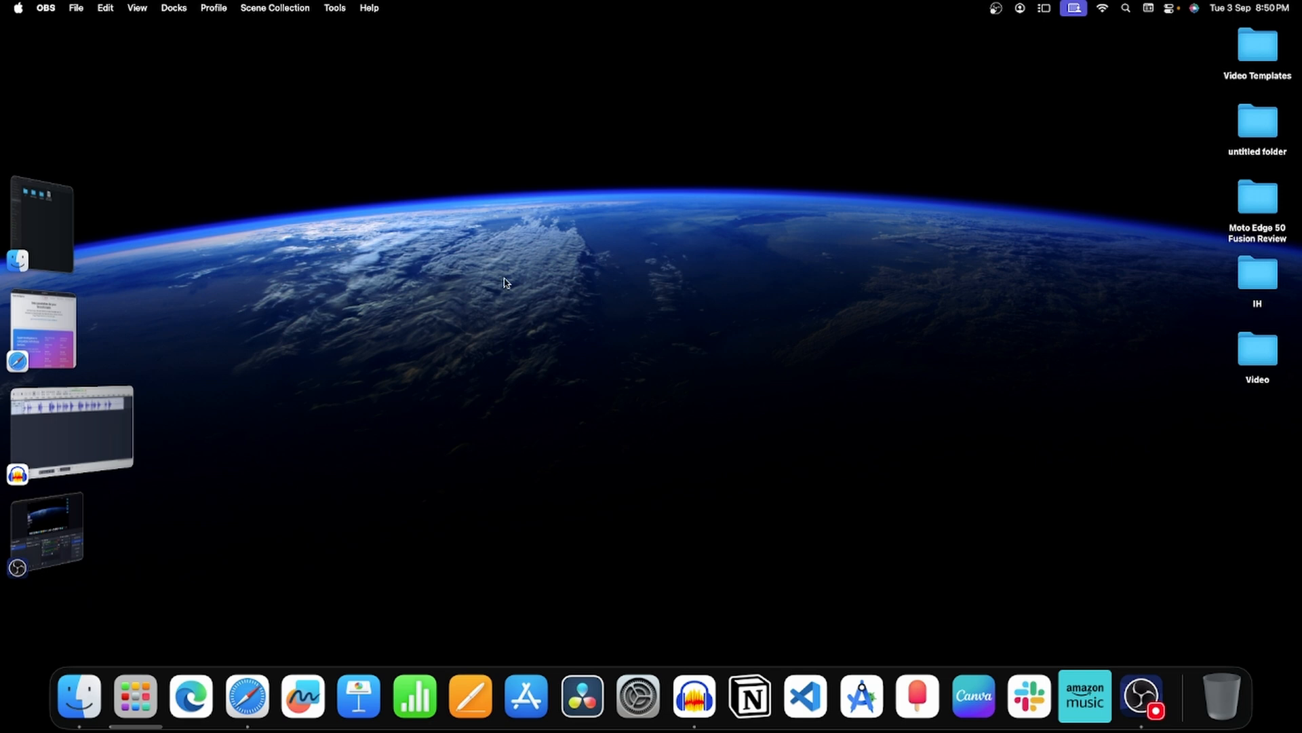
{"action": "mouse_move", "coordinate": [134, 696]}
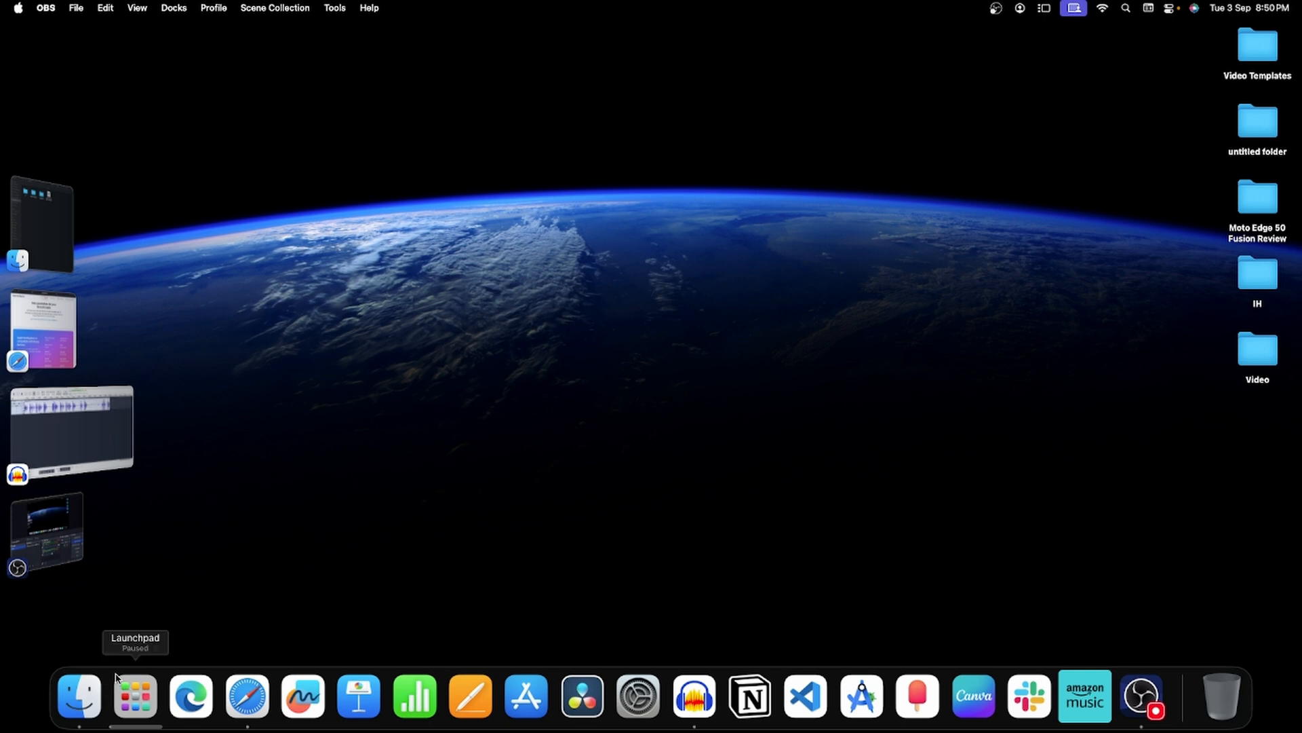
{"action": "left_click", "coordinate": [135, 696]}
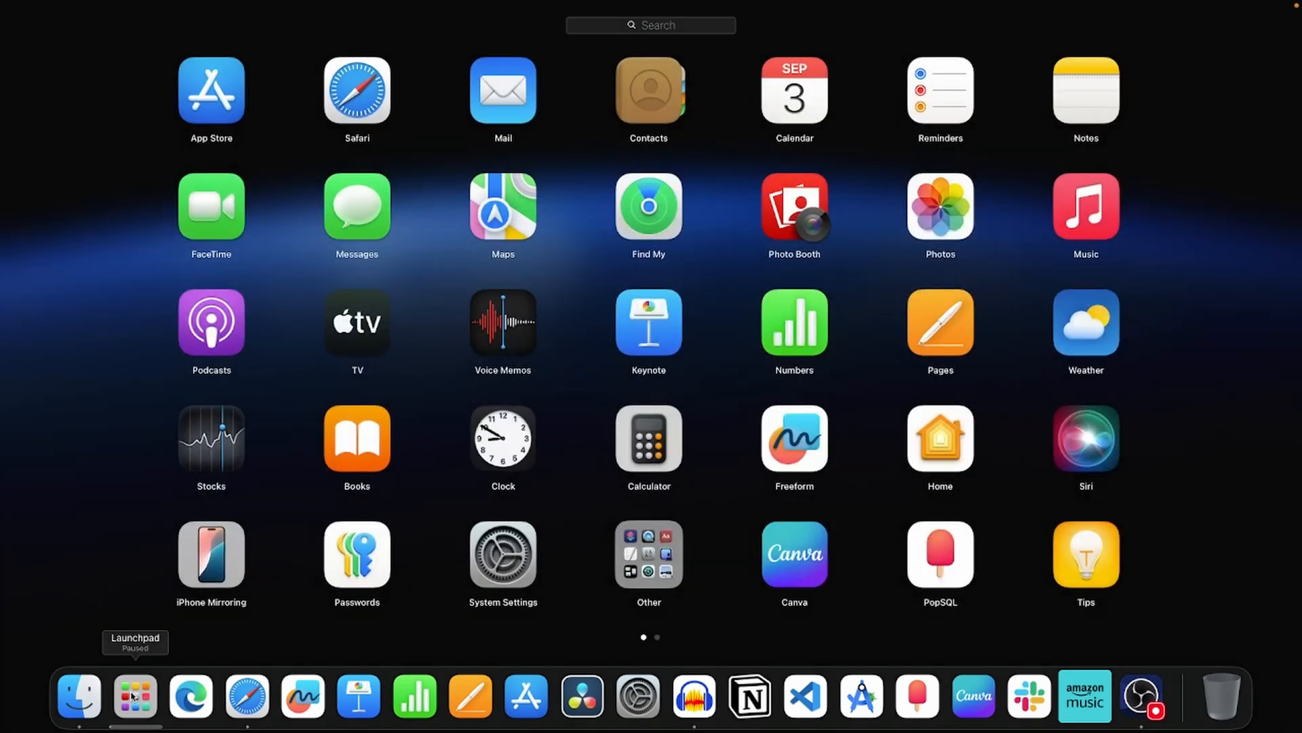
{"action": "type", "text": "system"}
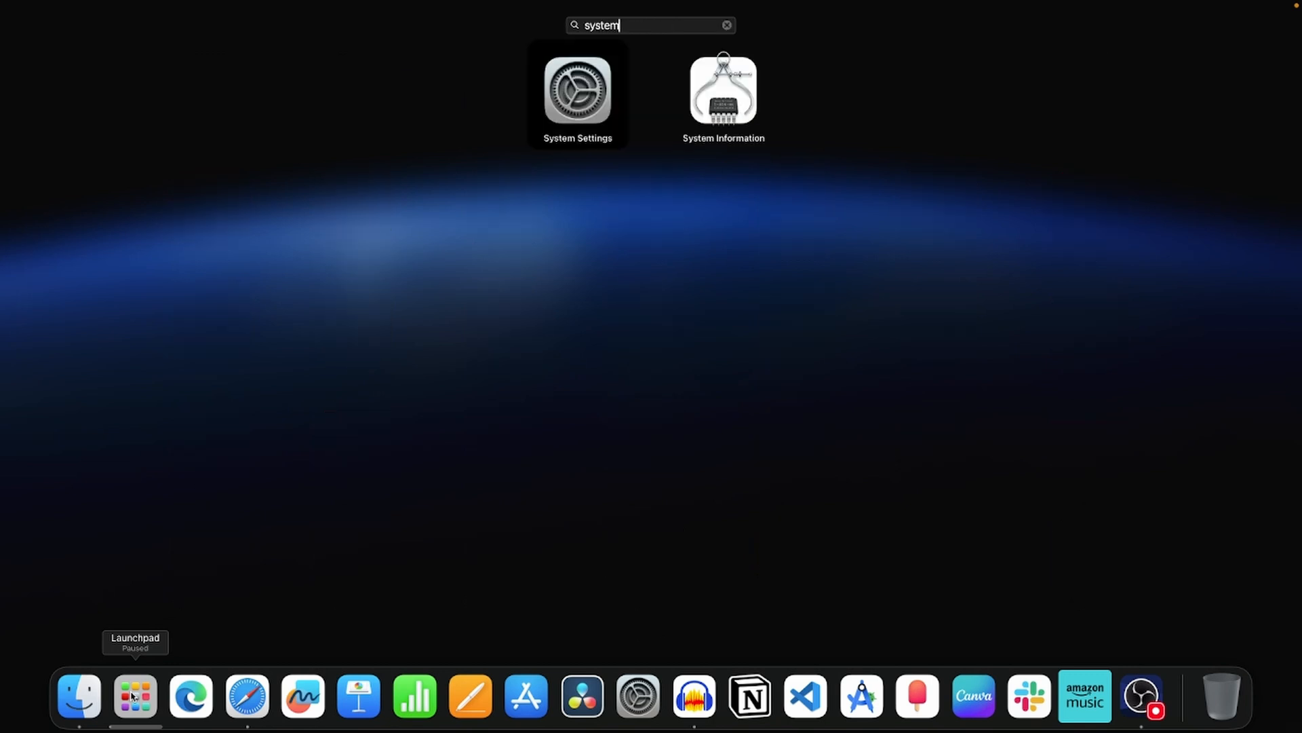
{"action": "type", "text": "se"}
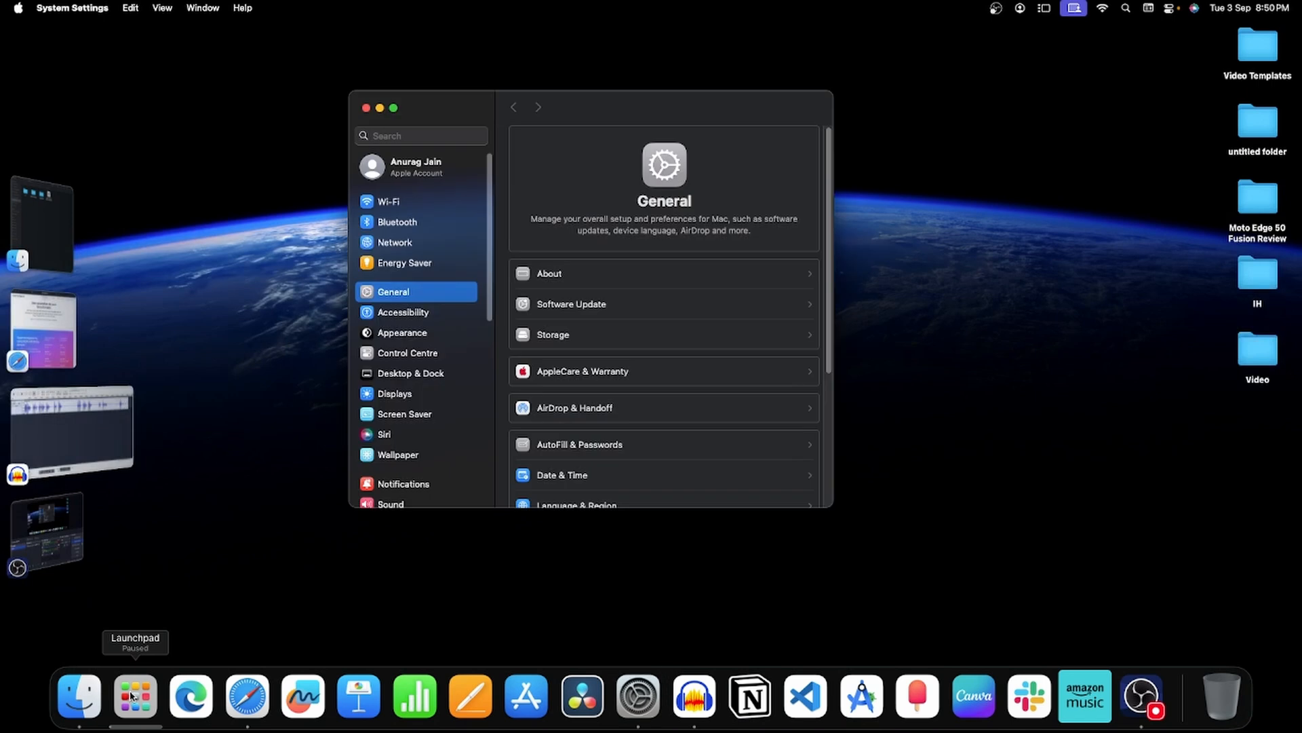
{"action": "mouse_move", "coordinate": [407, 297]}
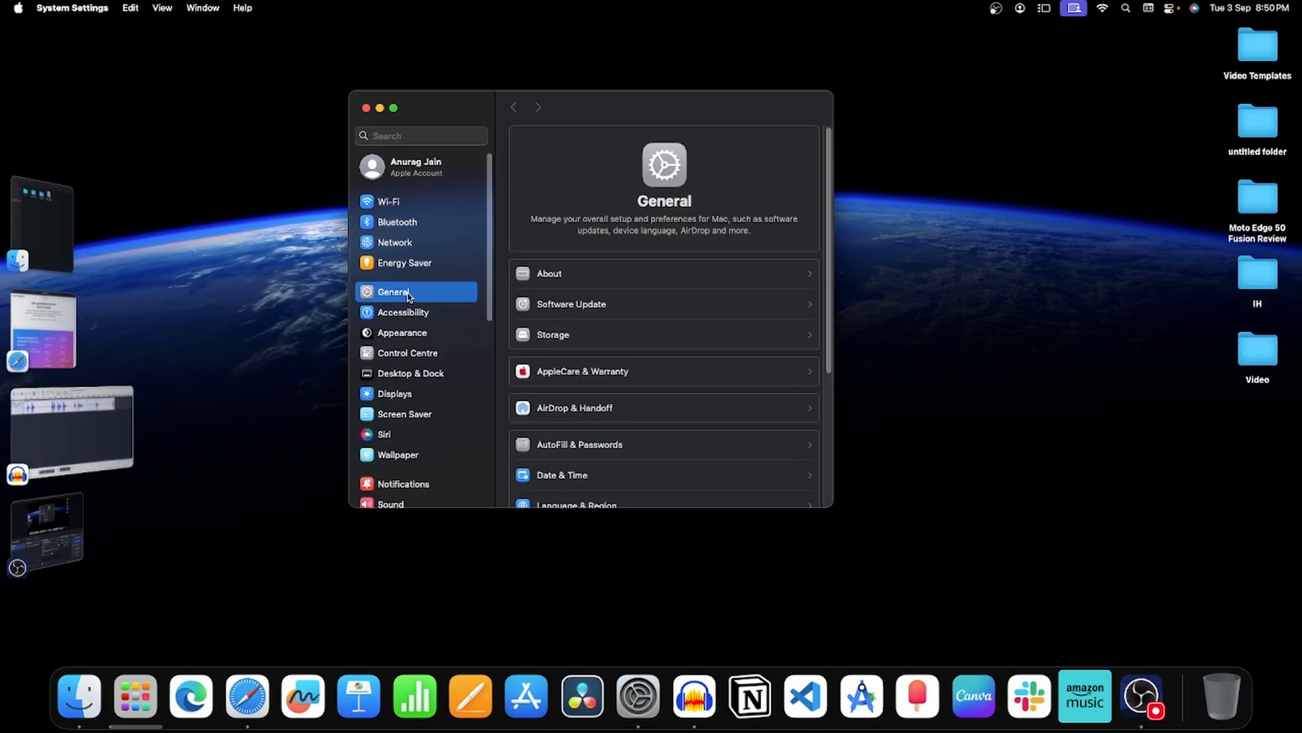
{"action": "mouse_move", "coordinate": [454, 297]}
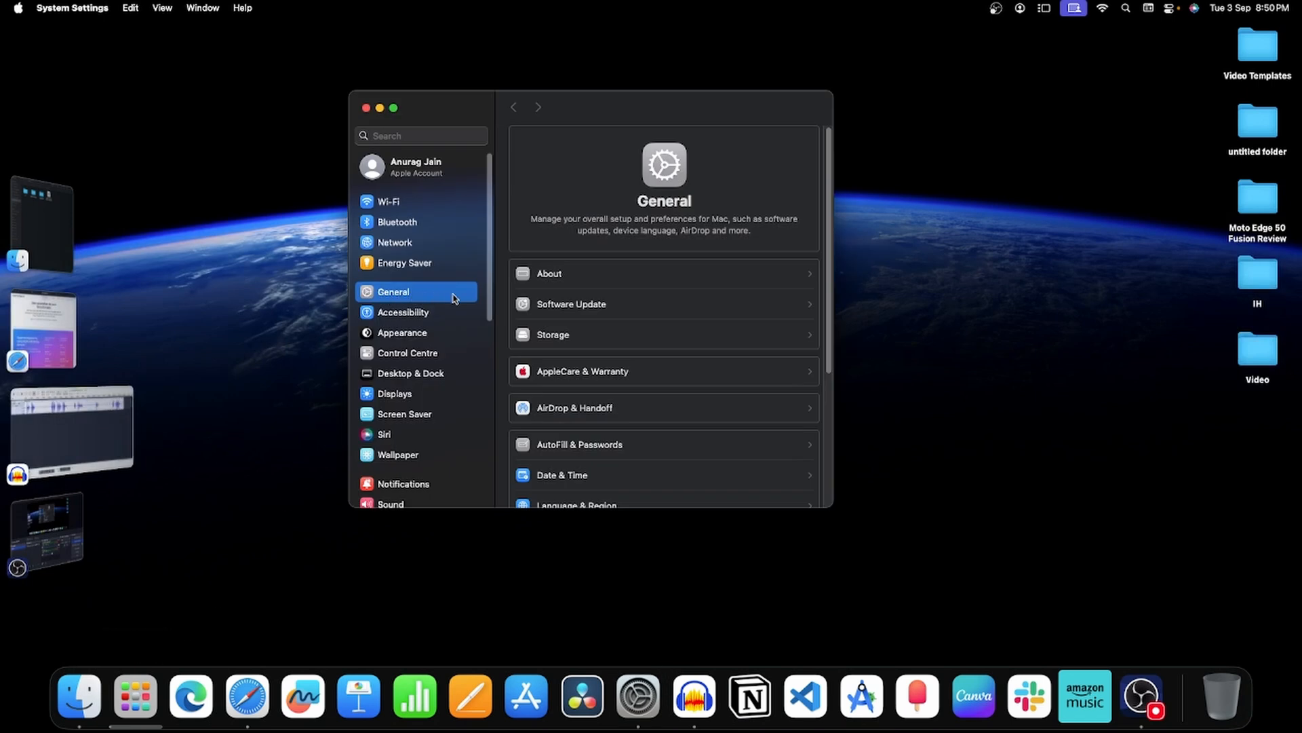
{"action": "mouse_move", "coordinate": [660, 309]}
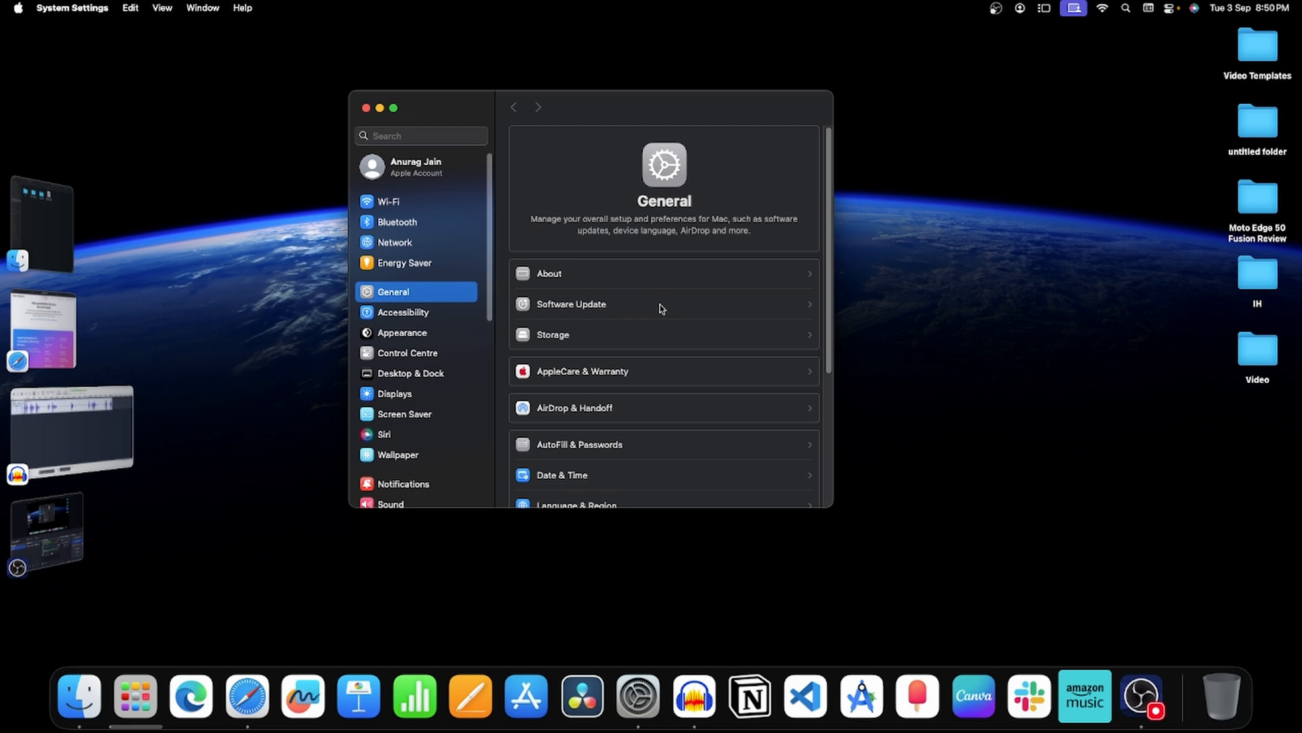
Go to the Software Update page from General
{"action": "left_click", "coordinate": [571, 303]}
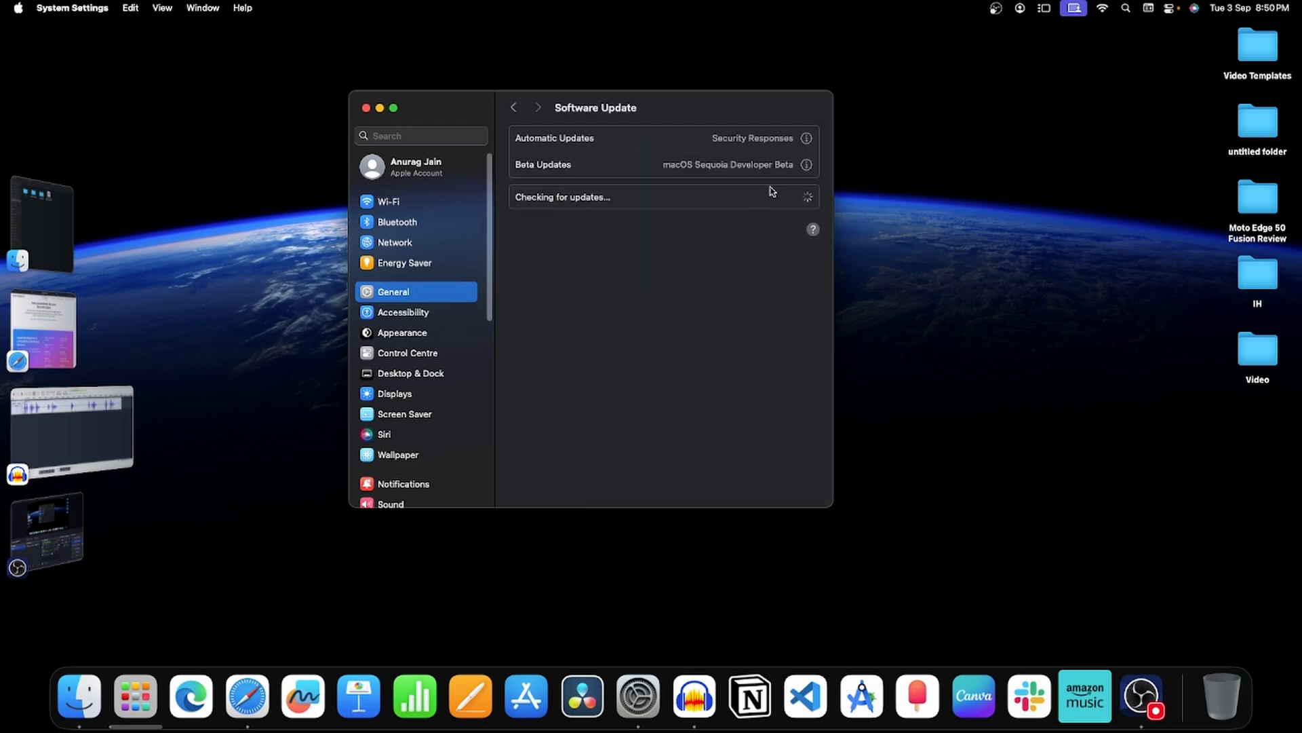
{"action": "mouse_move", "coordinate": [805, 171]}
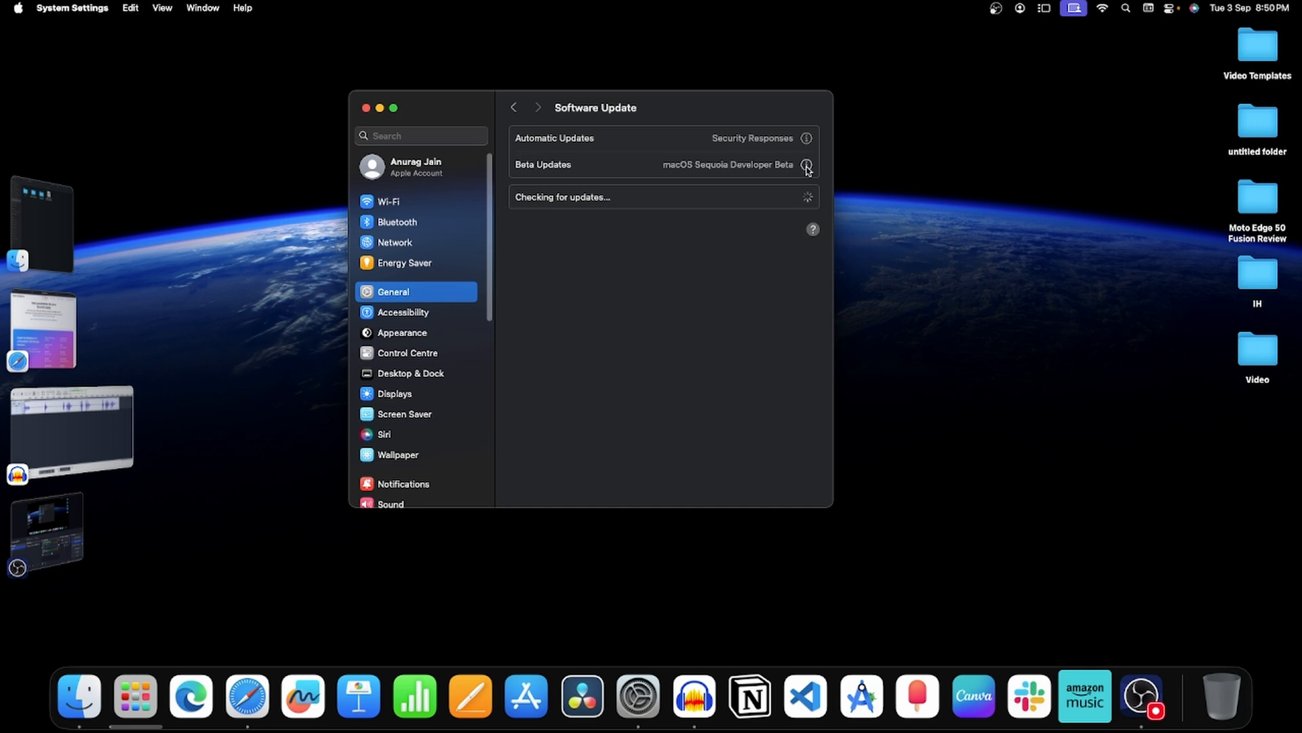
Choose macOS Sequoia 15.1 Developer Beta in the Beta Updates options and confirm
{"action": "left_click", "coordinate": [806, 164]}
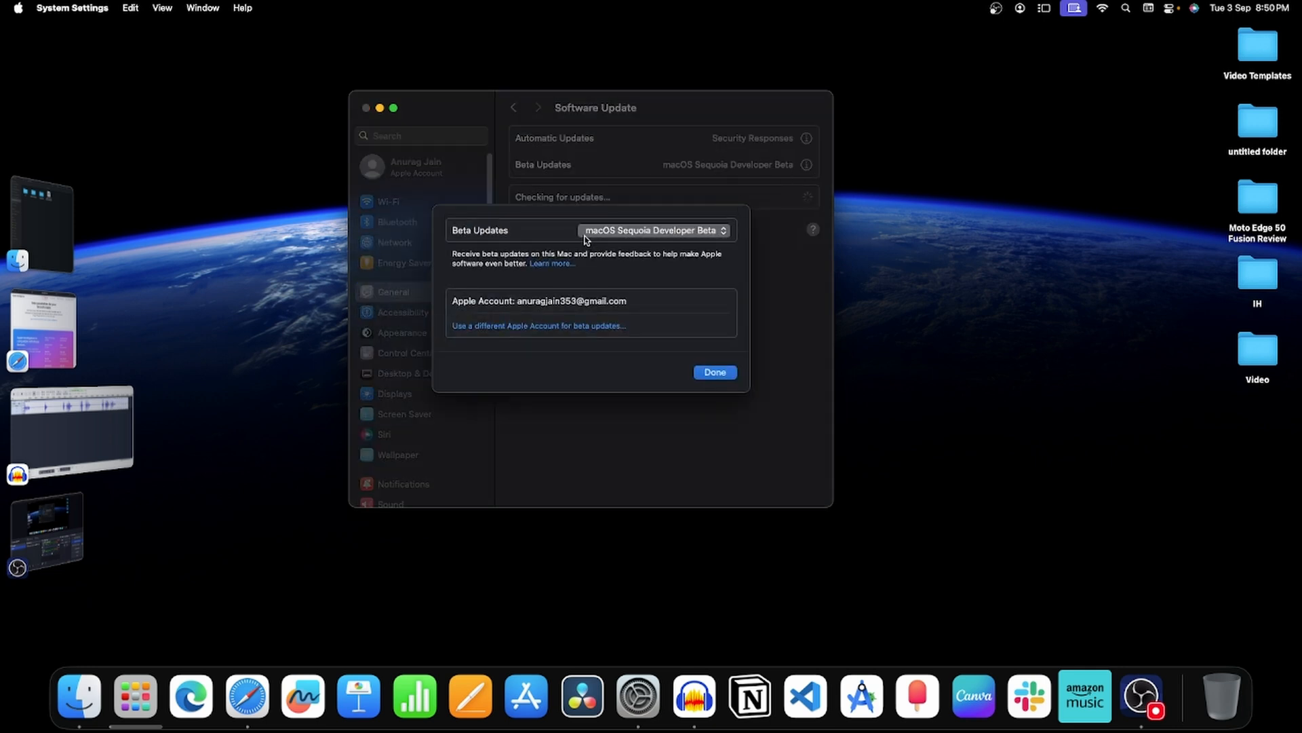
{"action": "left_click", "coordinate": [653, 230]}
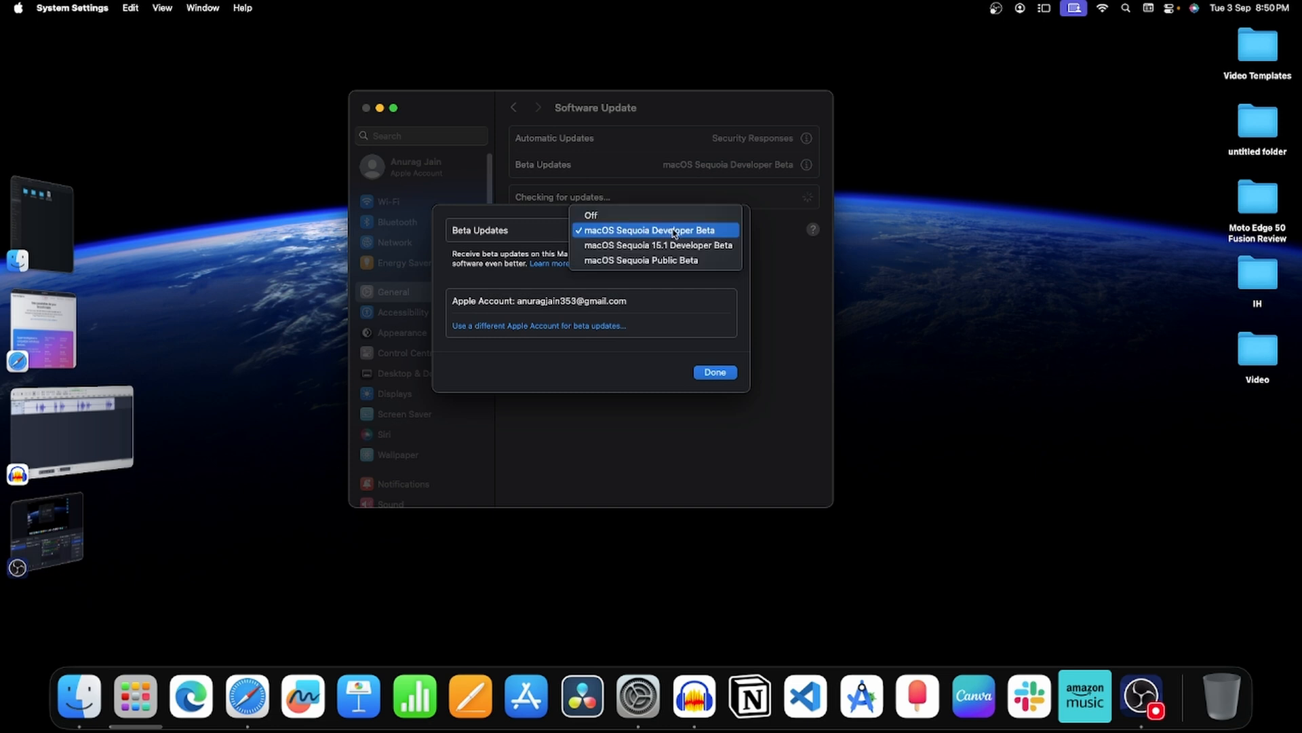
{"action": "mouse_move", "coordinate": [657, 245]}
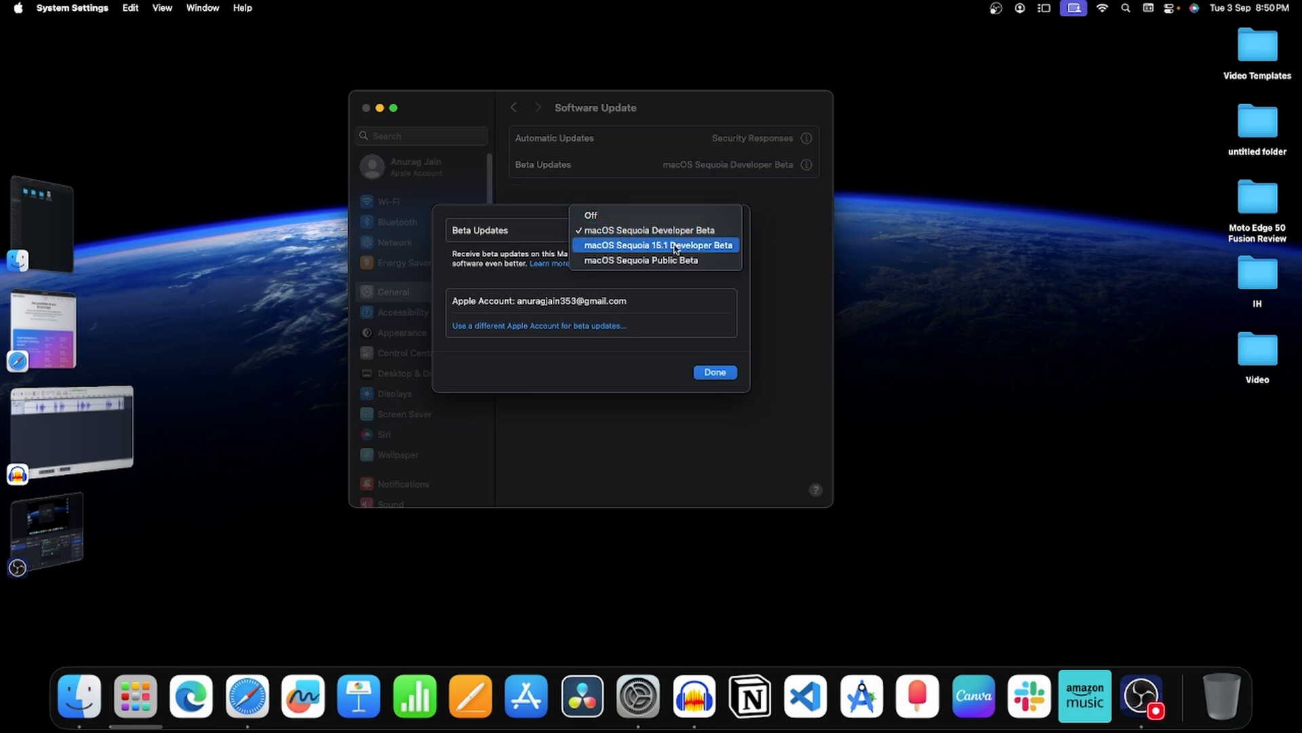
{"action": "mouse_move", "coordinate": [693, 245]}
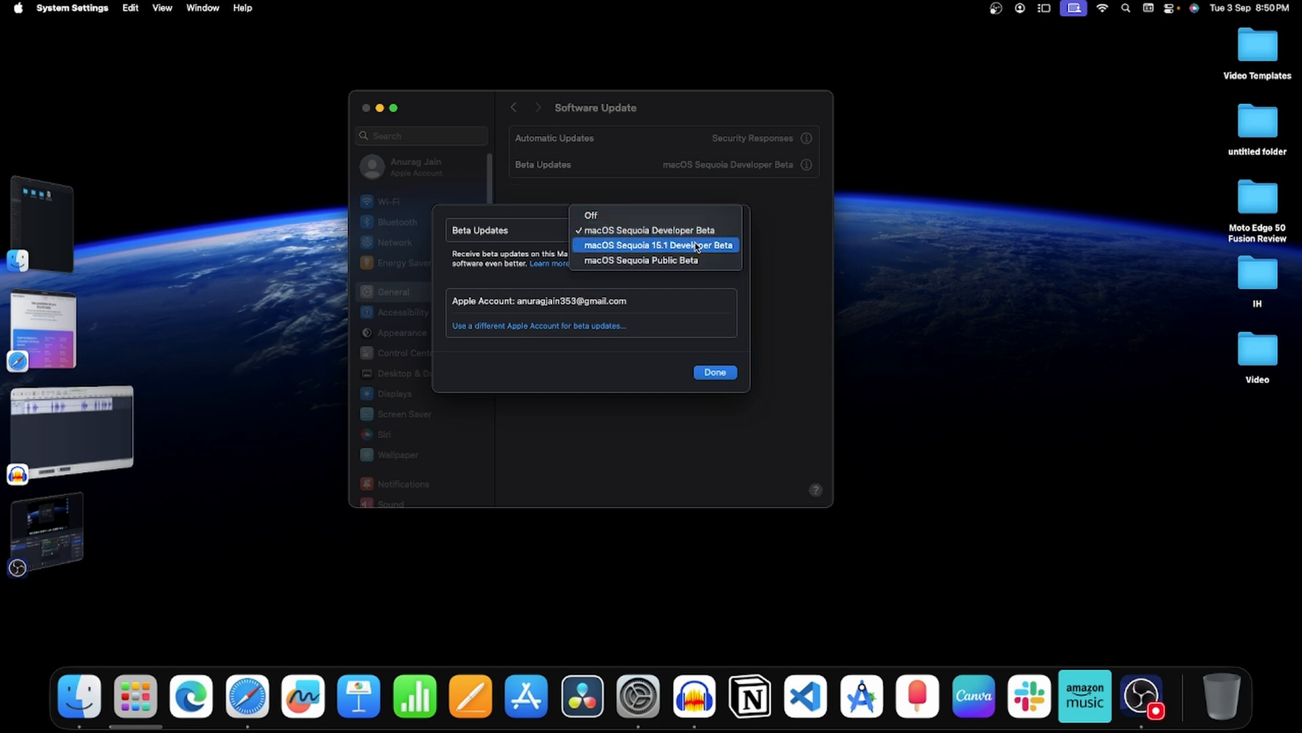
{"action": "left_click", "coordinate": [655, 244]}
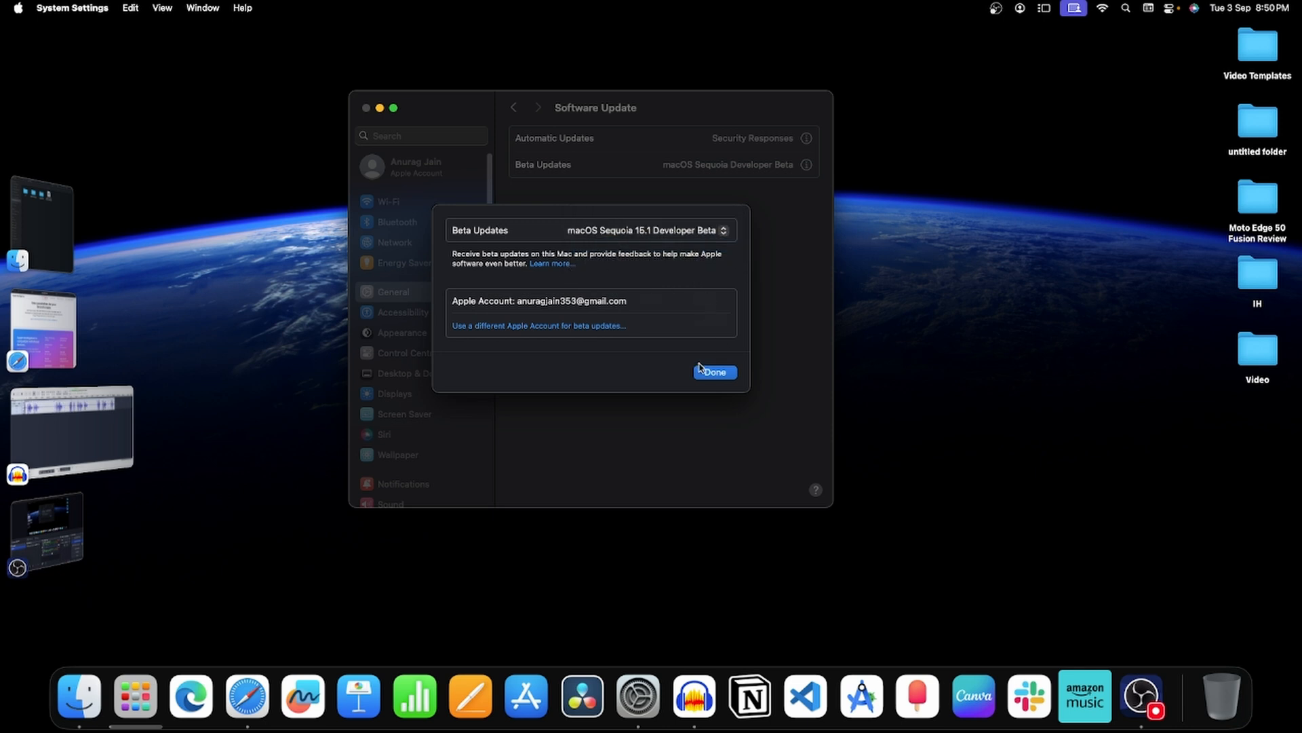
{"action": "left_click", "coordinate": [714, 371]}
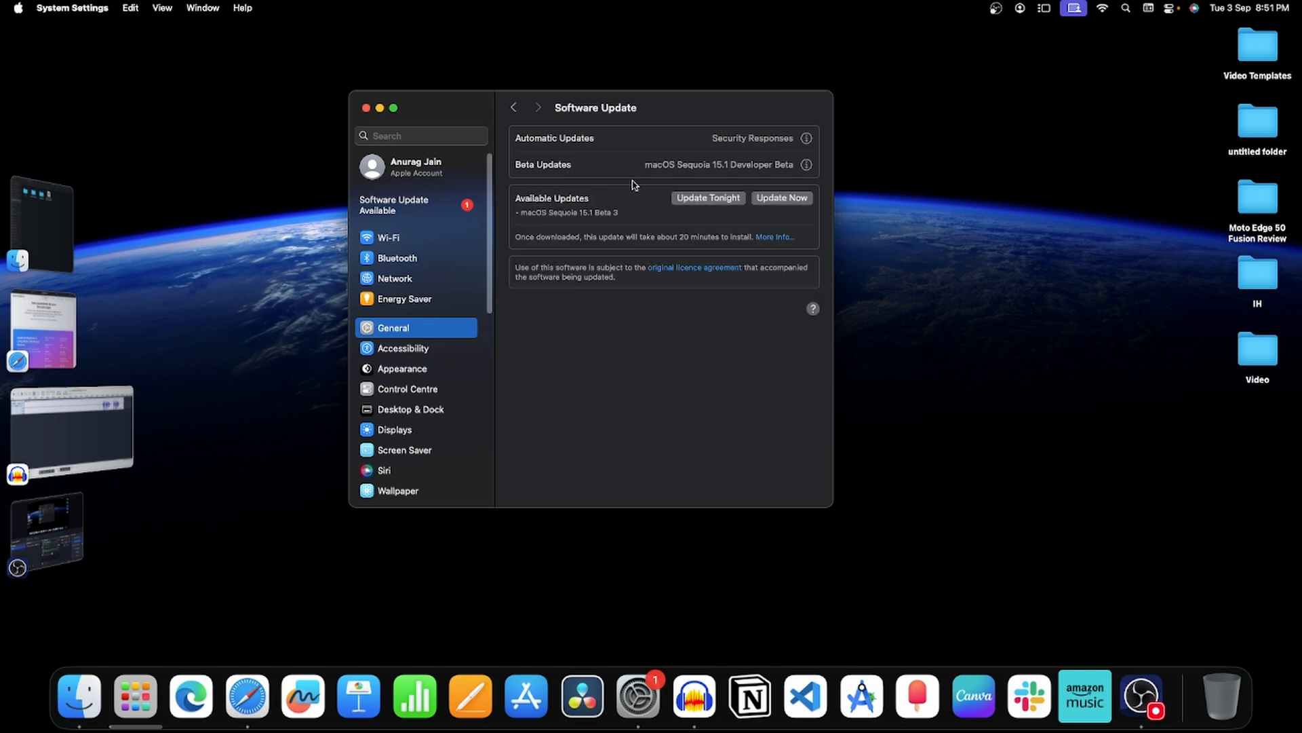
{"action": "mouse_move", "coordinate": [691, 243]}
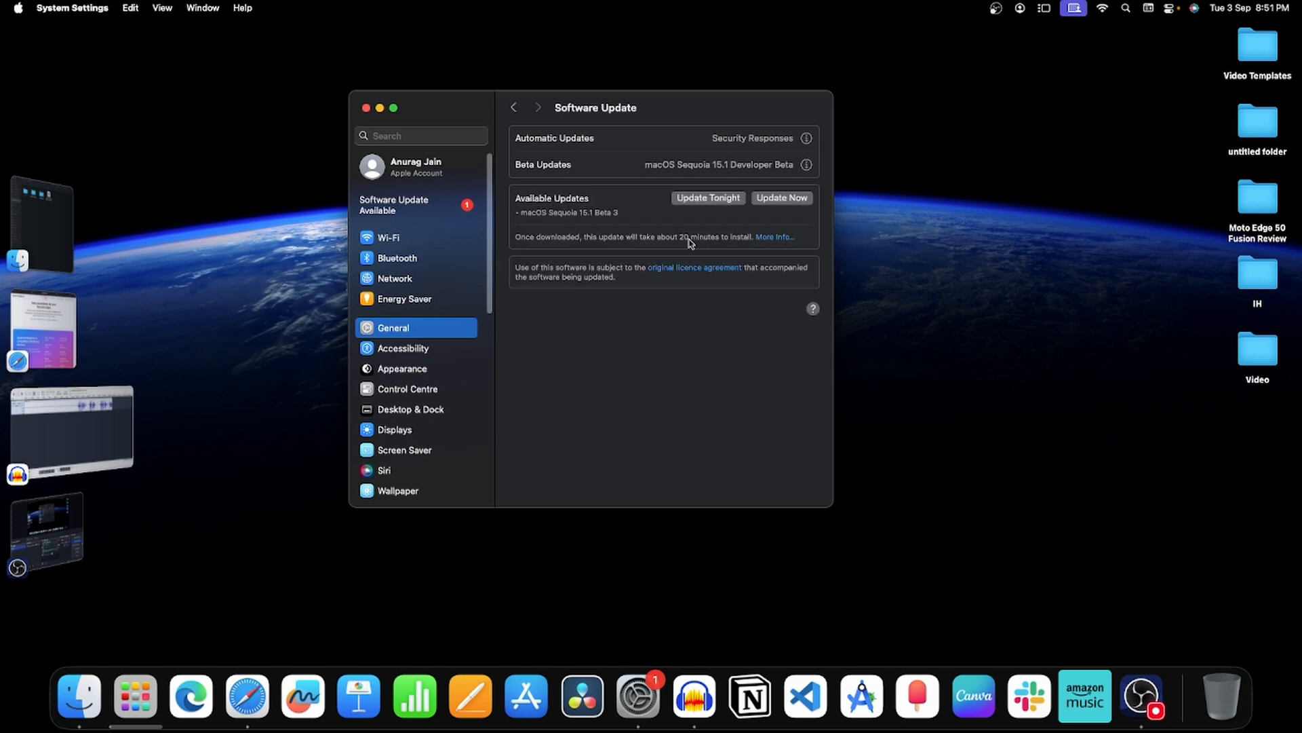
{"action": "mouse_move", "coordinate": [776, 217]}
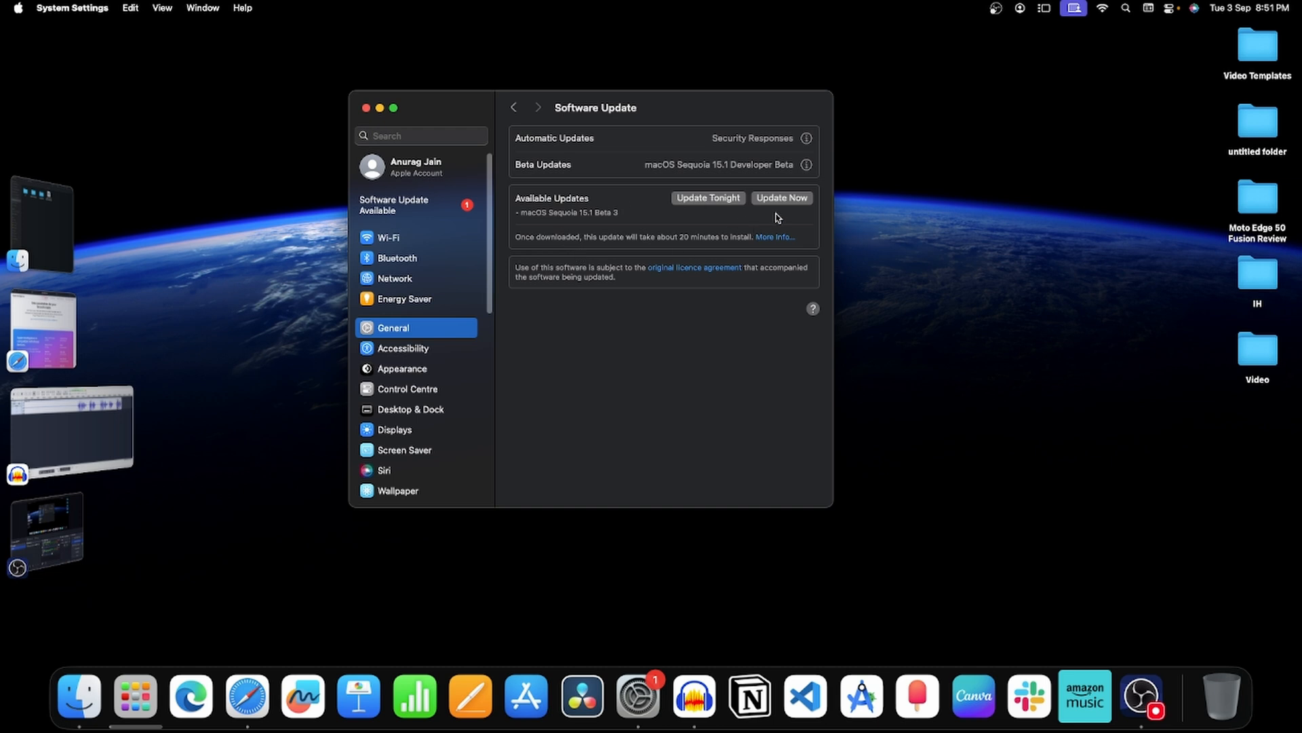
Start the macOS Sequoia 15.1 Beta 3 update with Update Now
{"action": "left_click", "coordinate": [781, 197]}
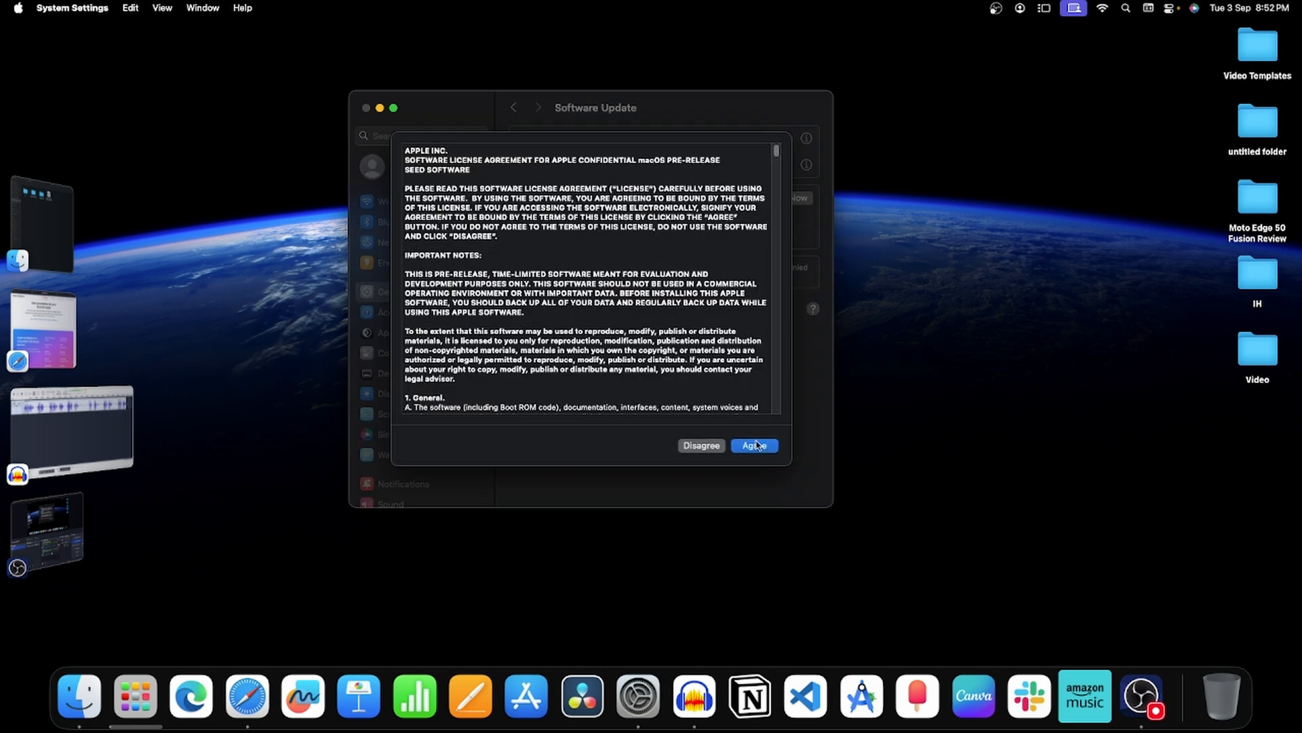
Agree to the pre-release licence and confirm with the administrator password
{"action": "left_click", "coordinate": [752, 445]}
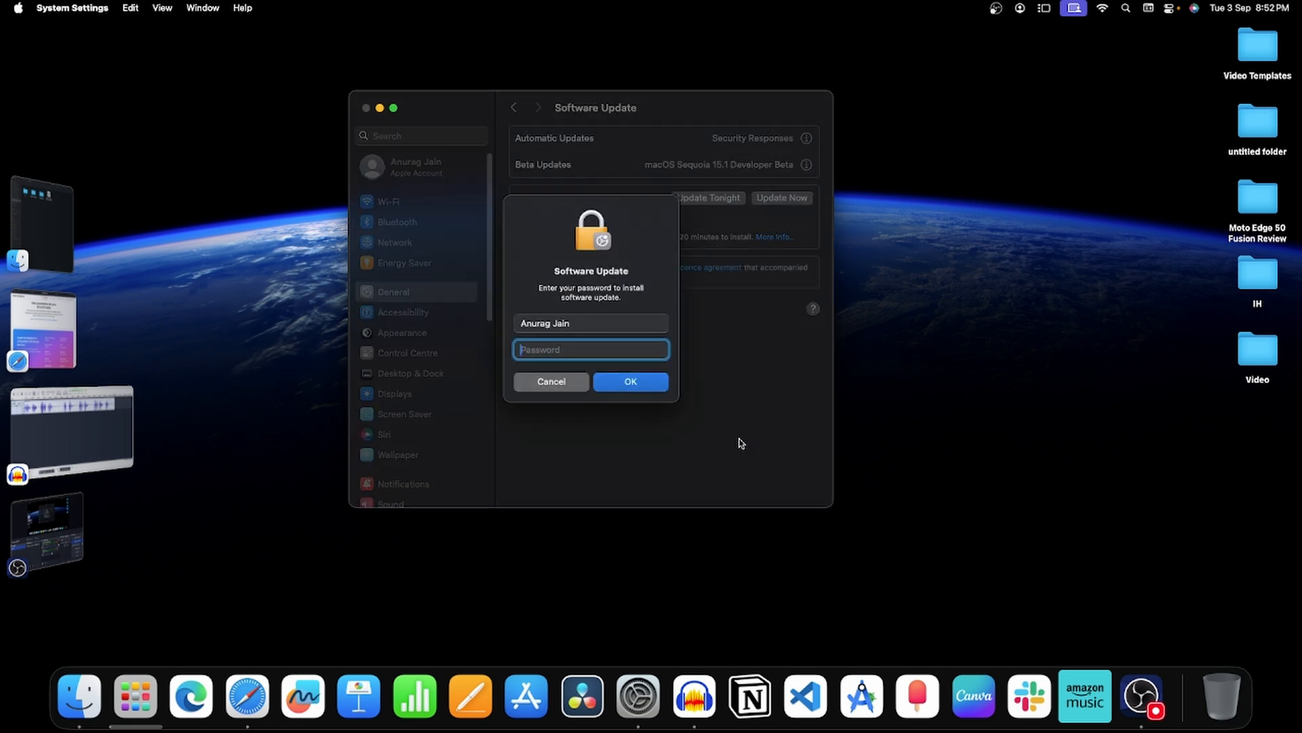
{"action": "mouse_move", "coordinate": [679, 400]}
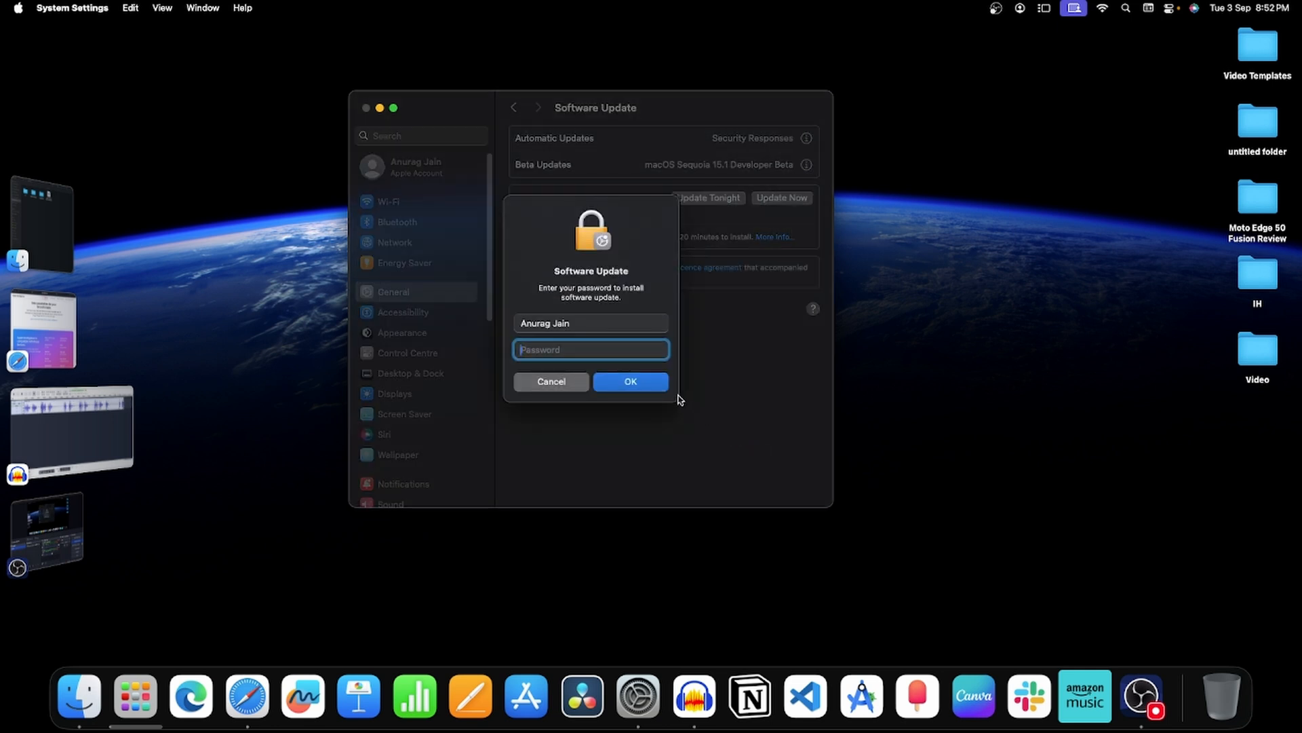
{"action": "type", "text": "password"}
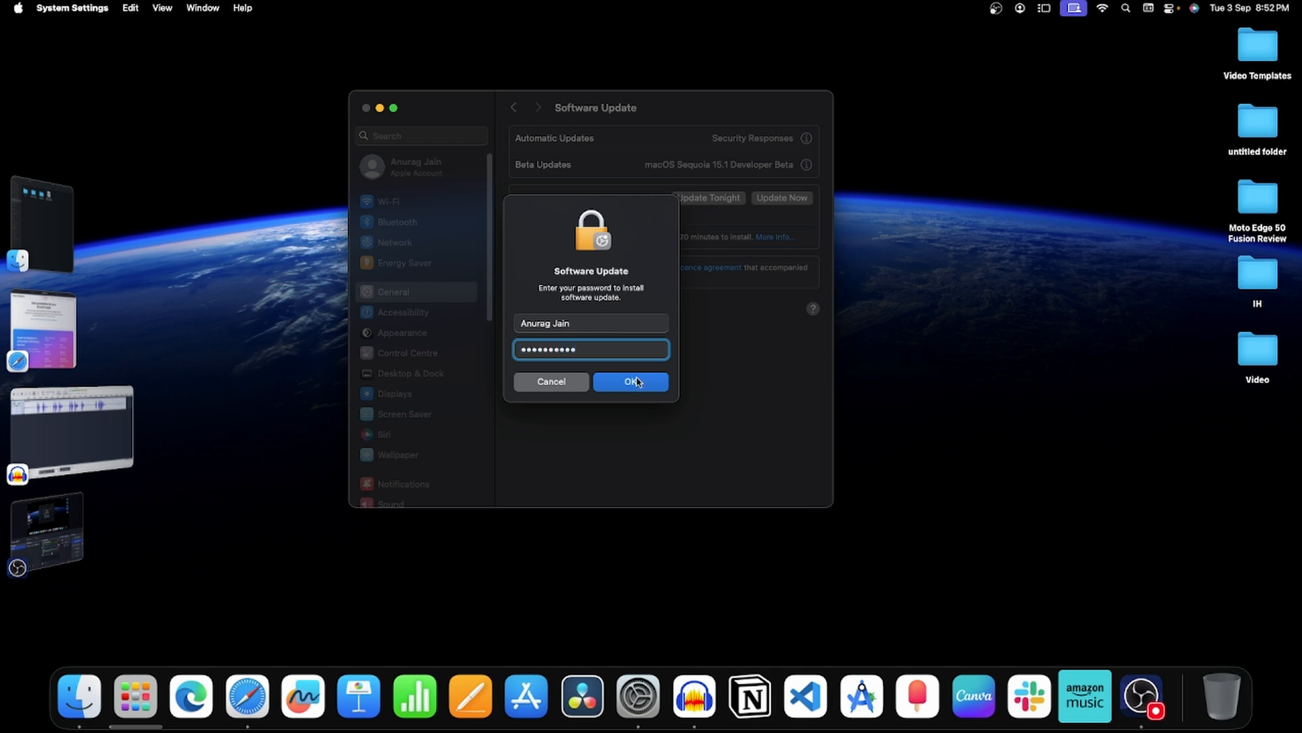
{"action": "left_click", "coordinate": [629, 382]}
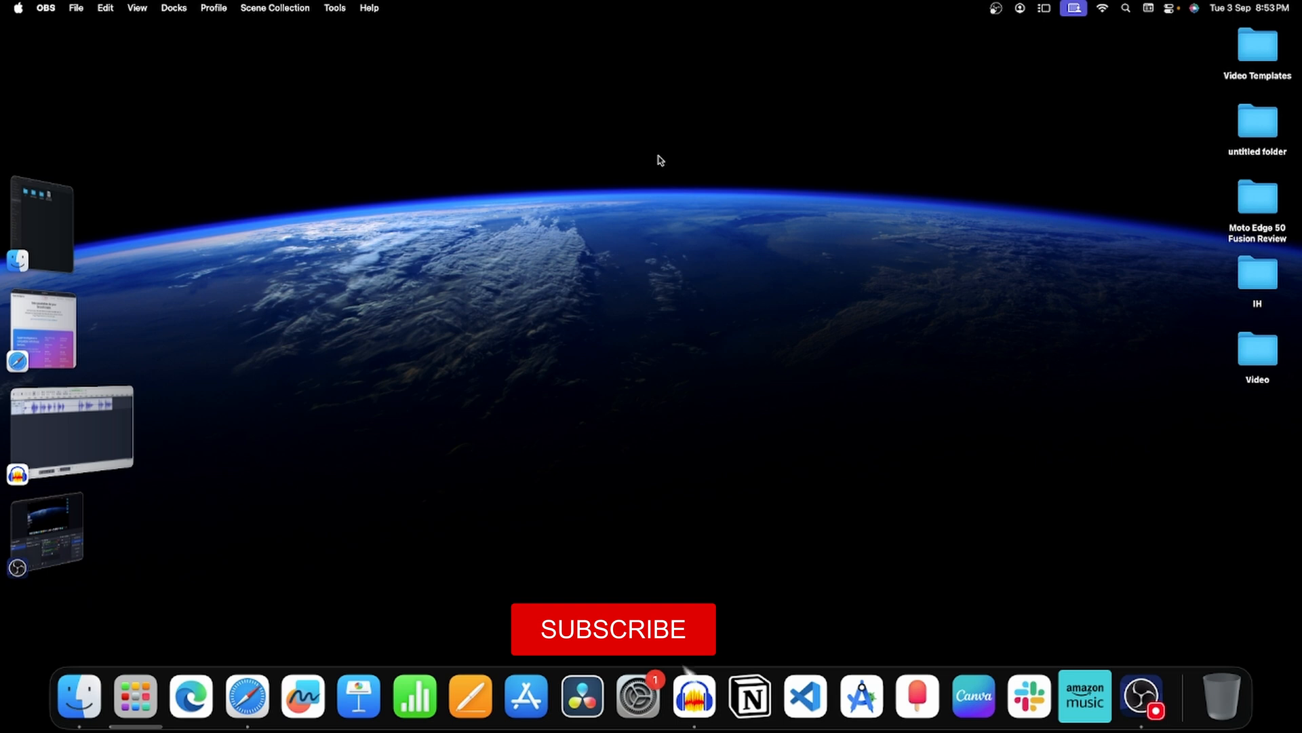
Return to the clear desktop while the beta update proceeds
{"action": "left_click", "coordinate": [612, 628]}
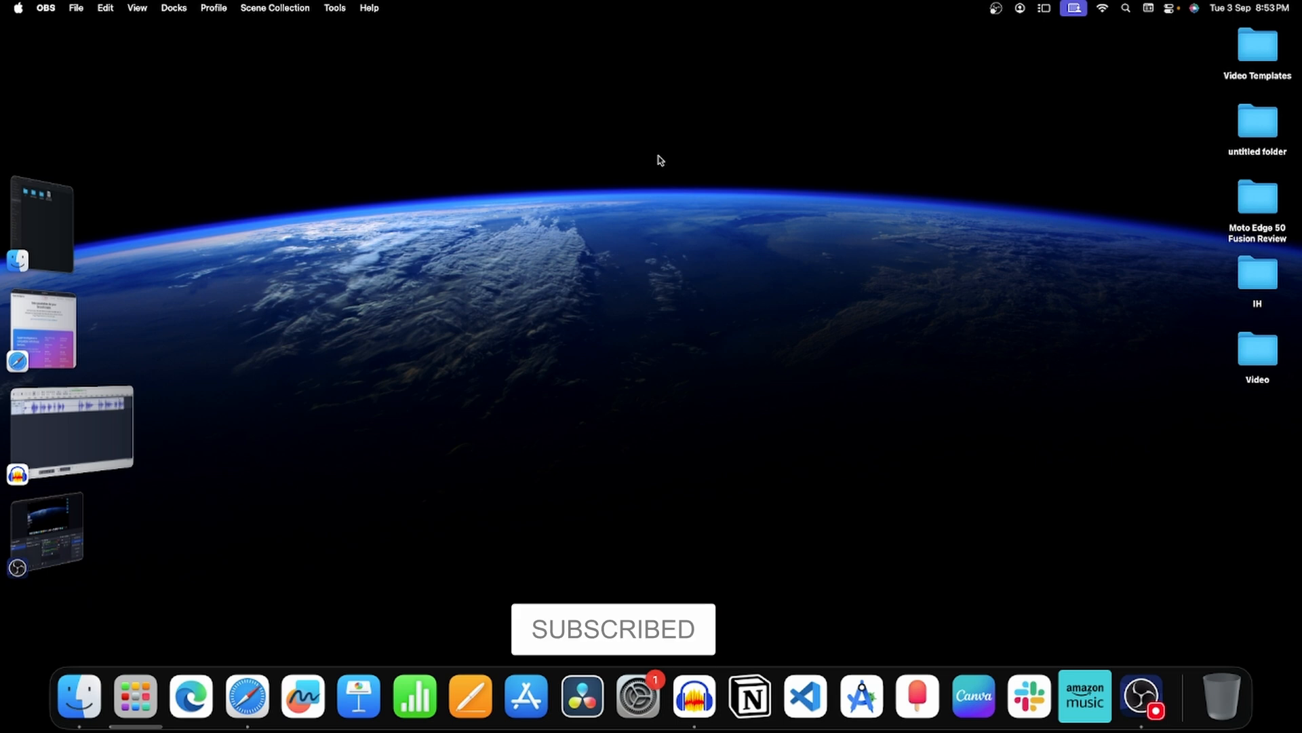